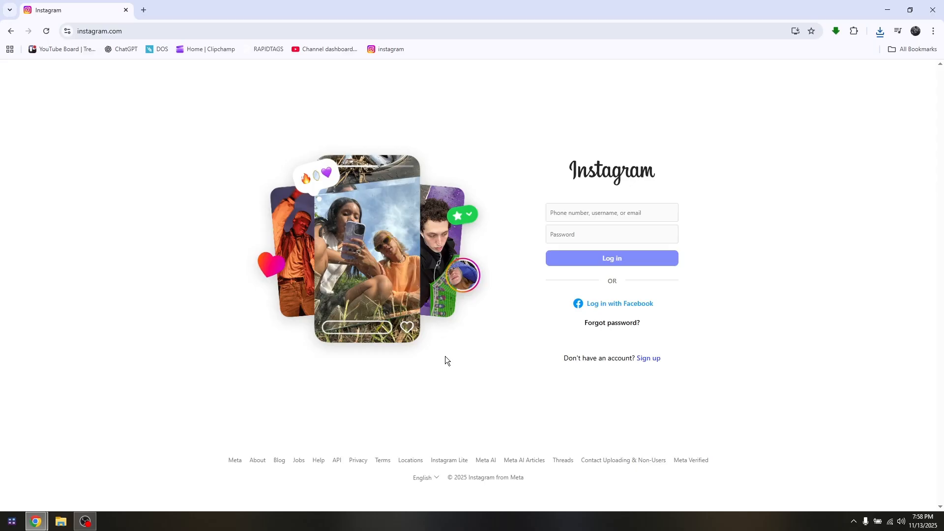
pyautogui.moveTo(341, 11)
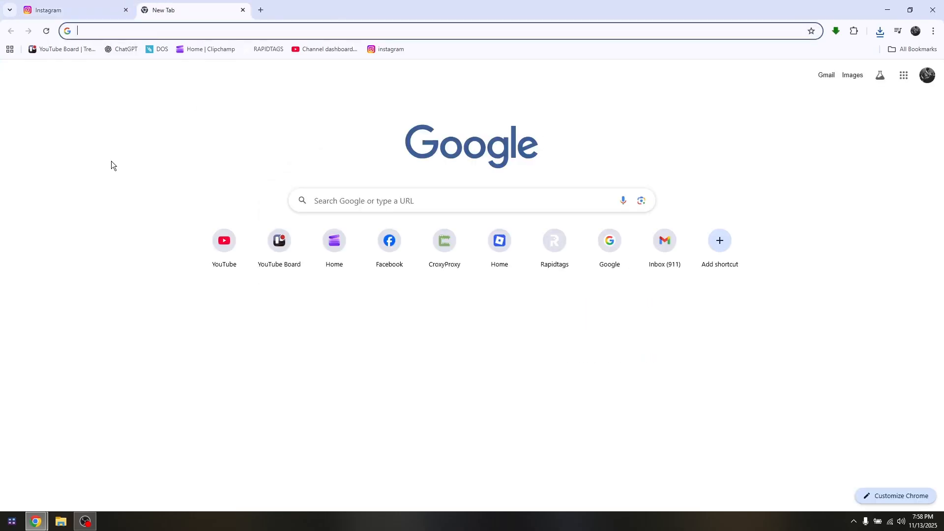
# - Navigate Chrome to easyfun.gg and search its catalogue for 'instagram'
pyautogui.write('easu')
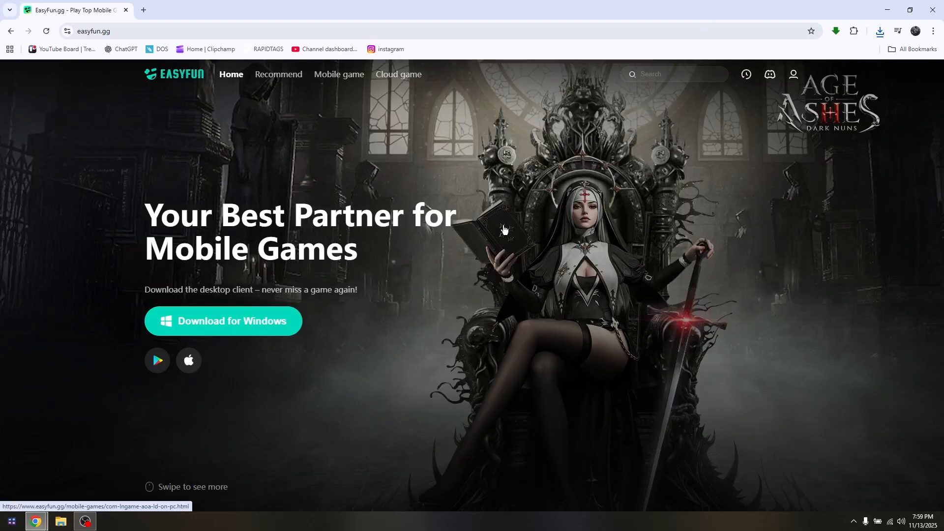
pyautogui.scroll(-3)
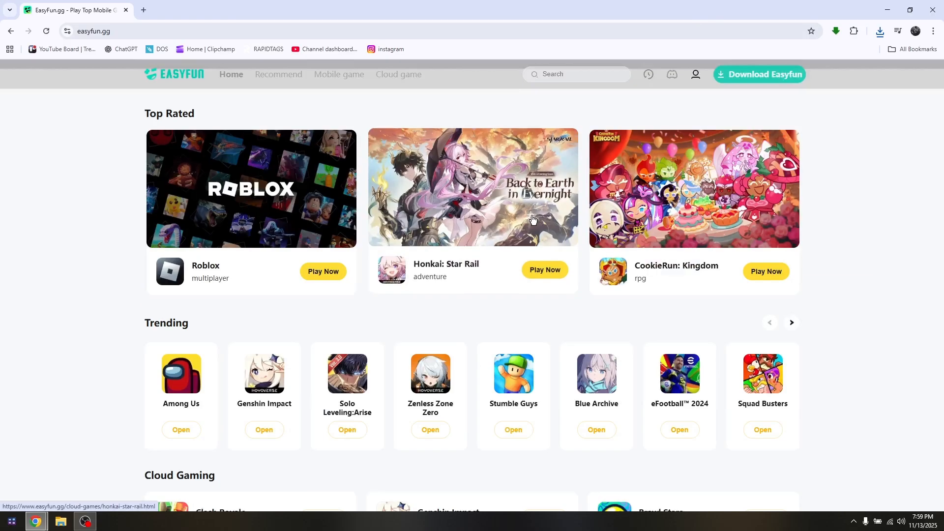
pyautogui.scroll(-3)
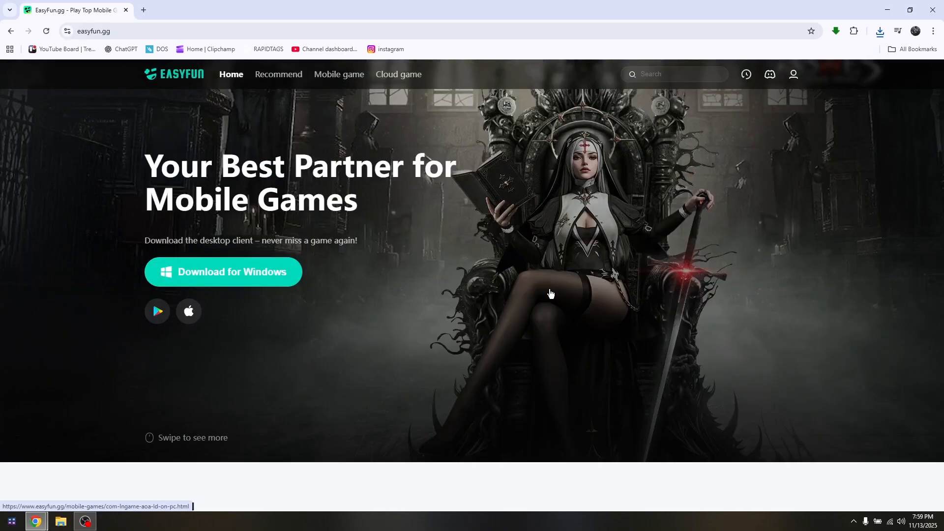
pyautogui.click(663, 74)
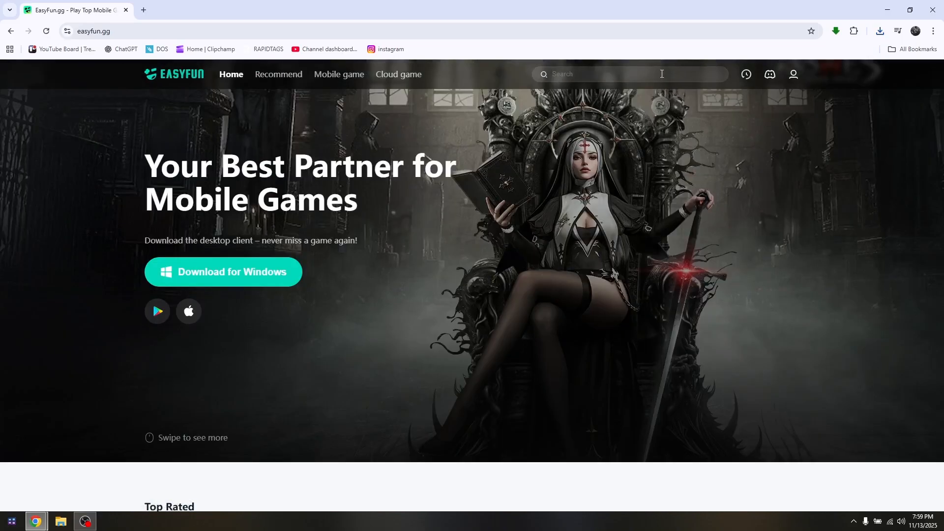
pyautogui.write('instagram')
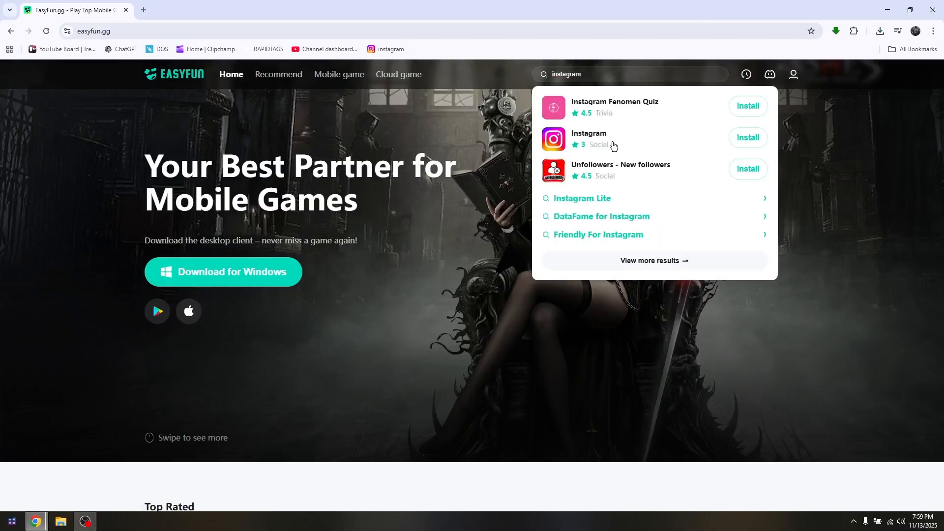
# - Choose the Instagram suggestion to reach its app page with rating, installs and Install button
pyautogui.click(588, 139)
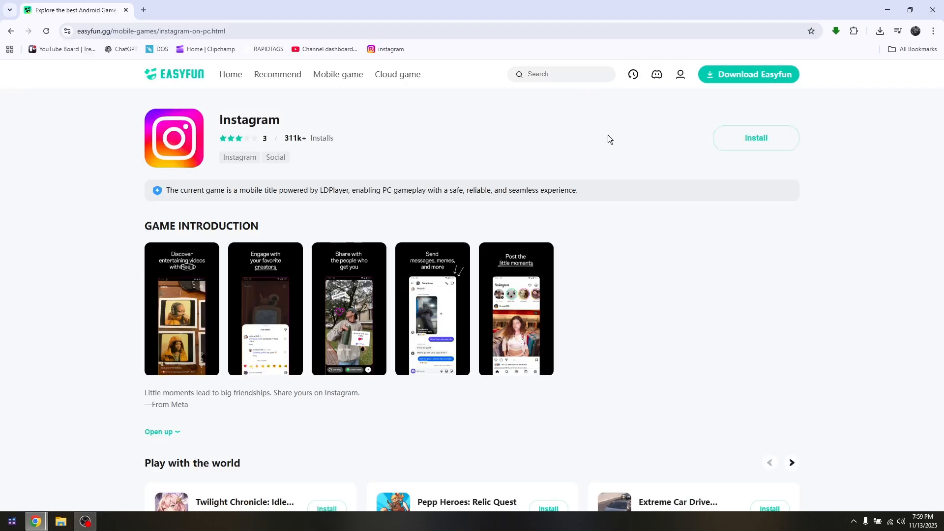
pyautogui.moveTo(590, 143)
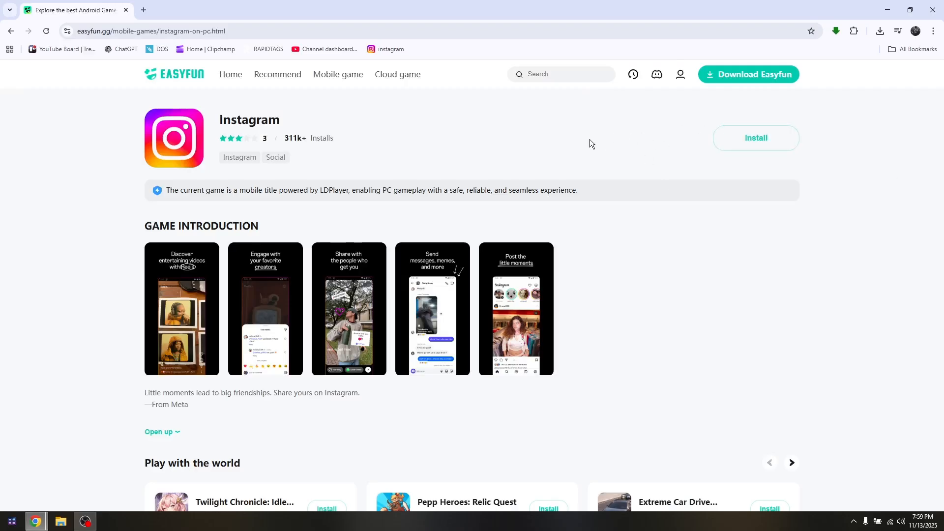